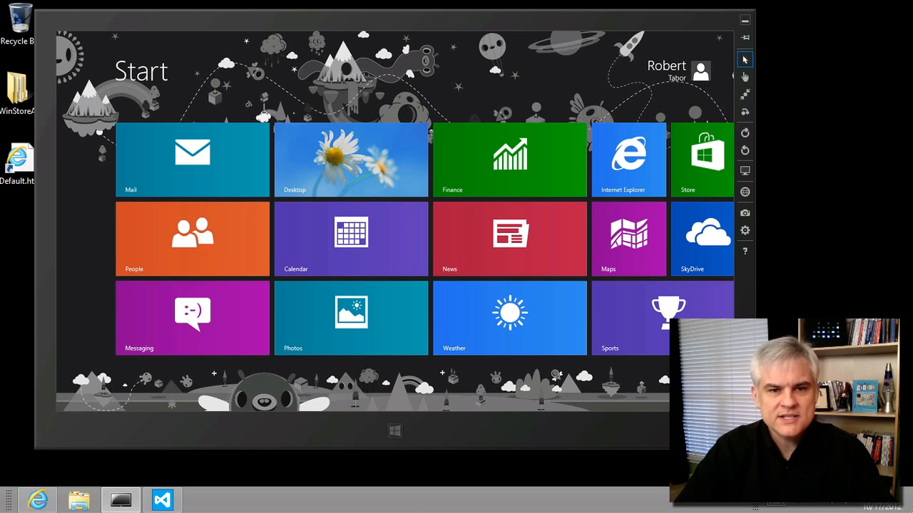
pyautogui.moveTo(590, 288)
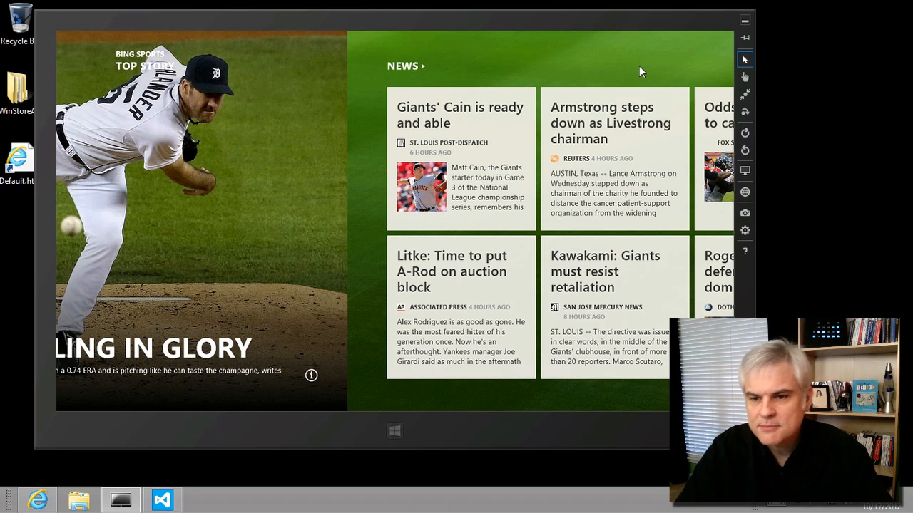
pyautogui.moveTo(744, 94)
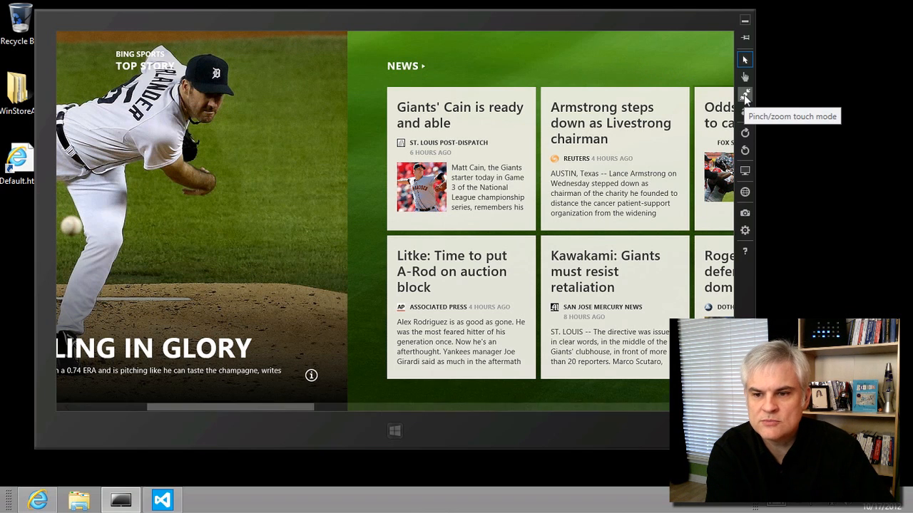
# Switch the Simulator to pinch/zoom touch mode, view the Sports app's News section, then return to Start
pyautogui.click(745, 95)
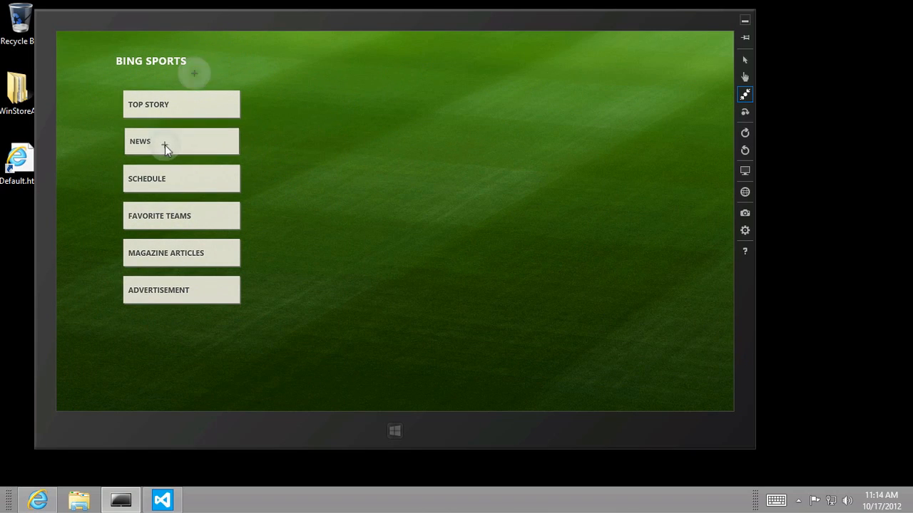
pyautogui.click(182, 141)
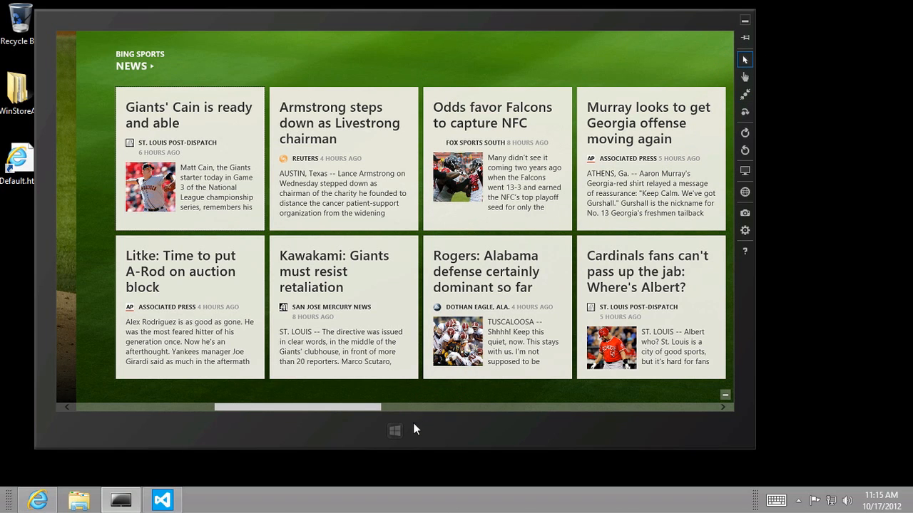
pyautogui.click(393, 431)
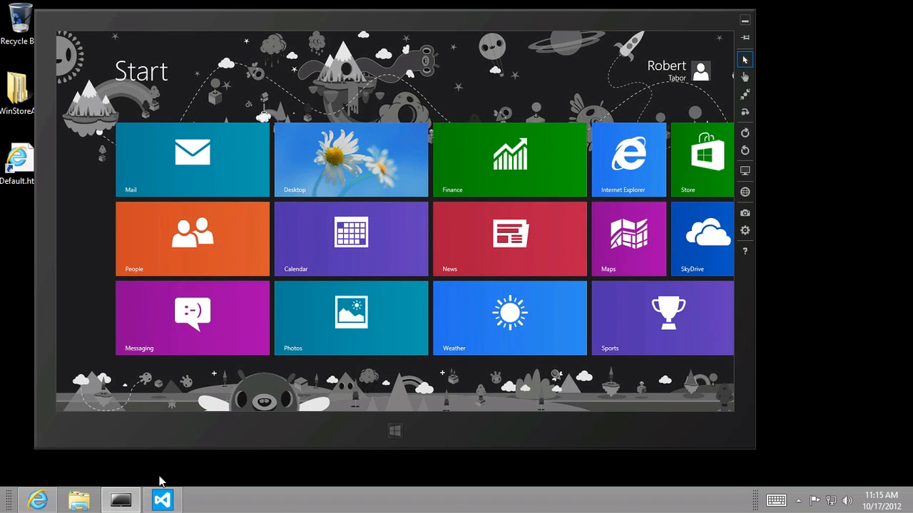
# Switch to the Contoso Cookbook project with GroupedItemsPage.xaml in the designer
pyautogui.click(163, 499)
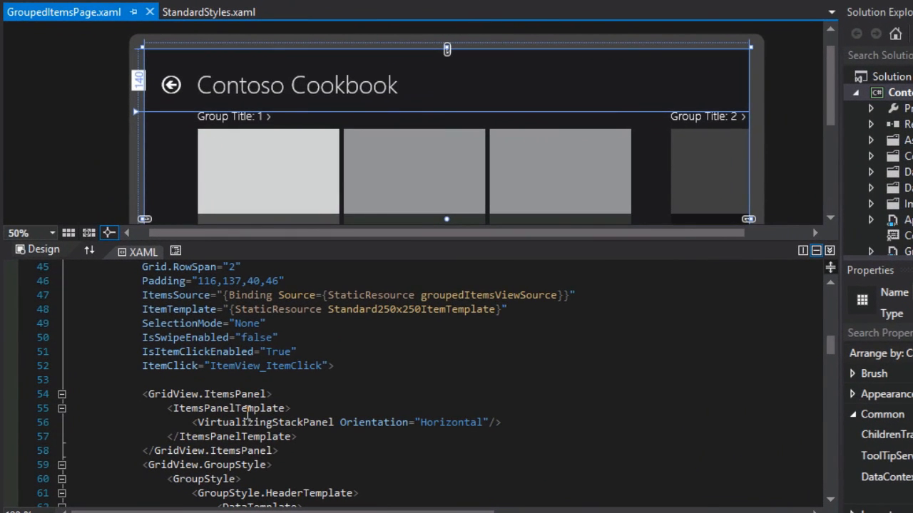
pyautogui.moveTo(65, 12)
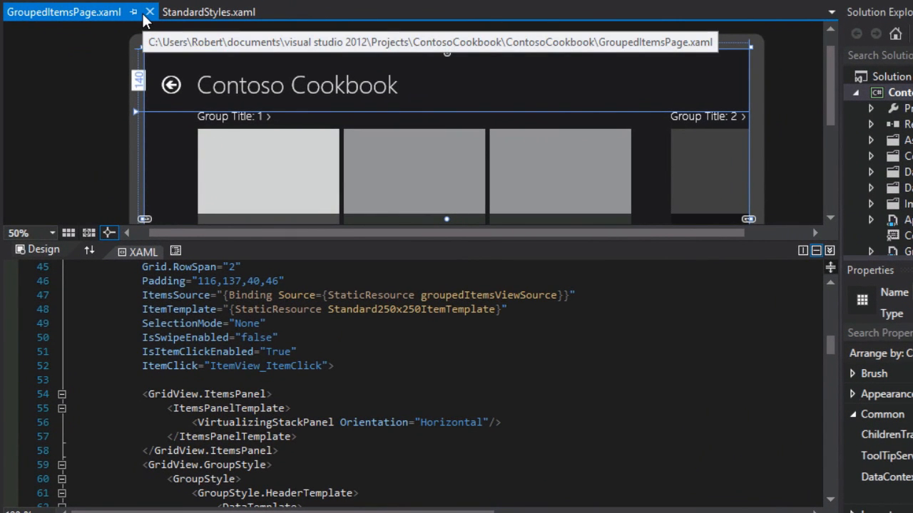
pyautogui.moveTo(77, 139)
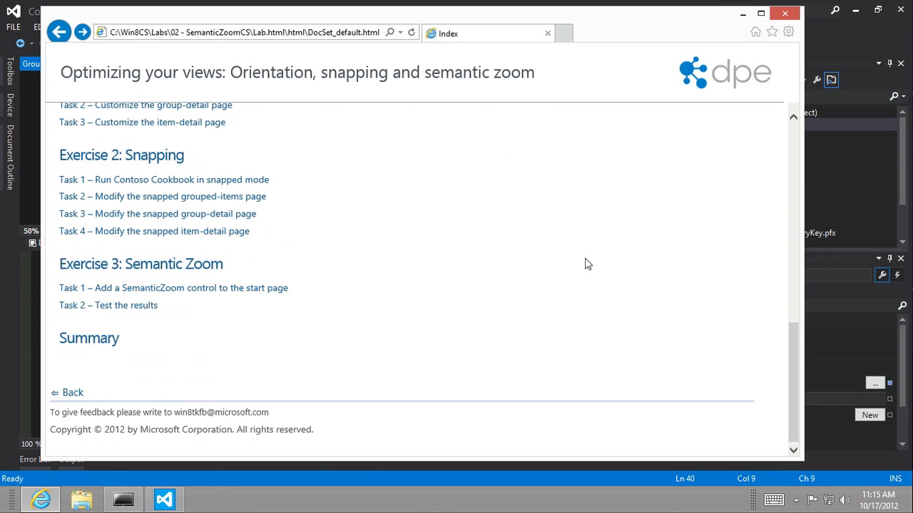
pyautogui.moveTo(176, 288)
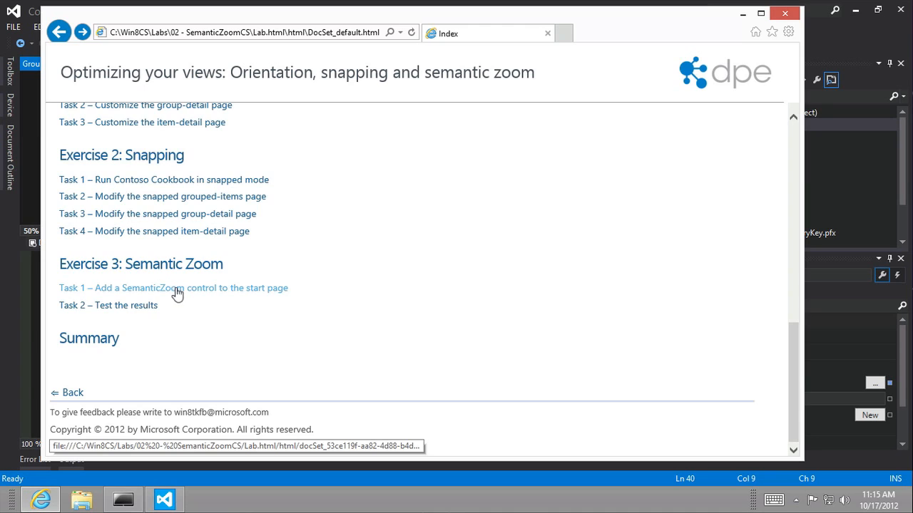
# Open Task 1 and review the SemanticZoom, ZoomedInView and ZoomedOutView tags in its listing
pyautogui.click(174, 288)
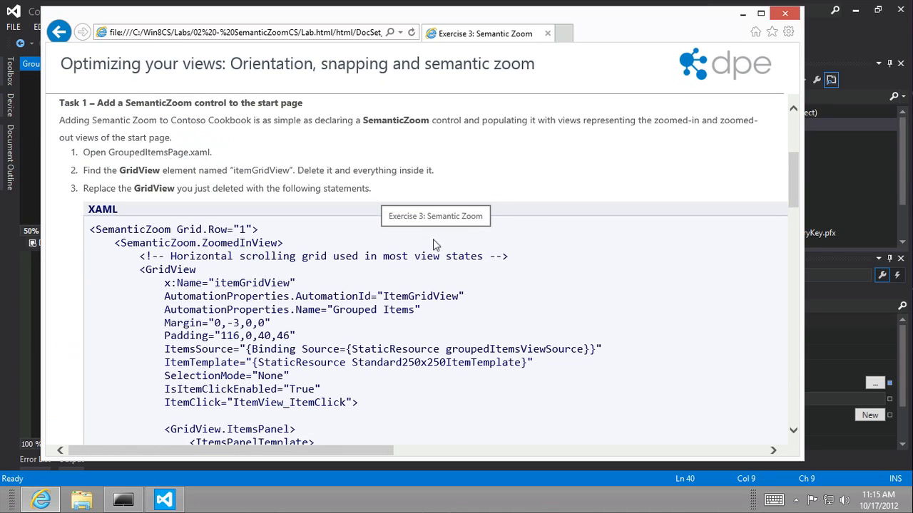
pyautogui.moveTo(148, 263)
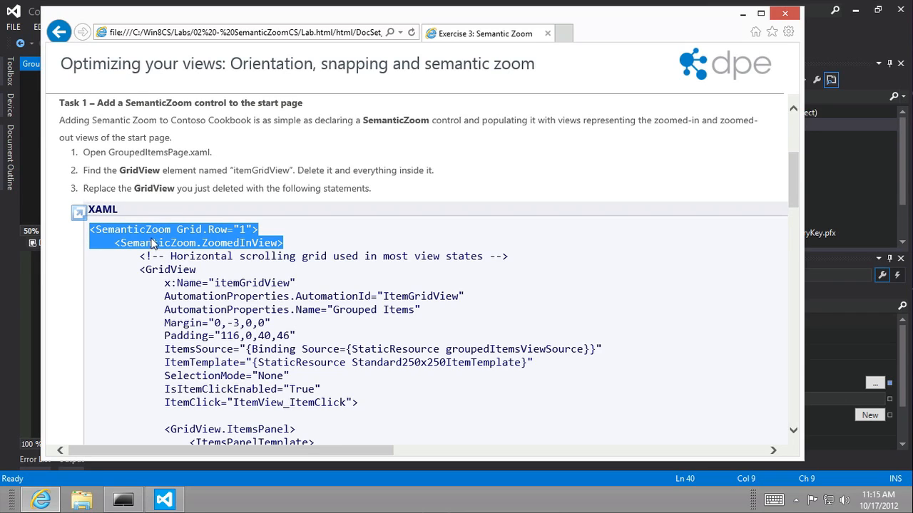
pyautogui.doubleClick(131, 228)
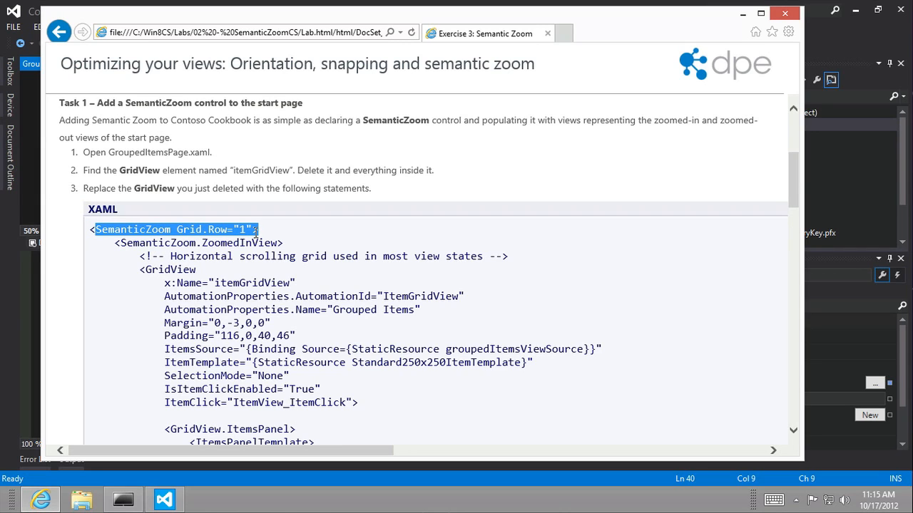
pyautogui.doubleClick(154, 242)
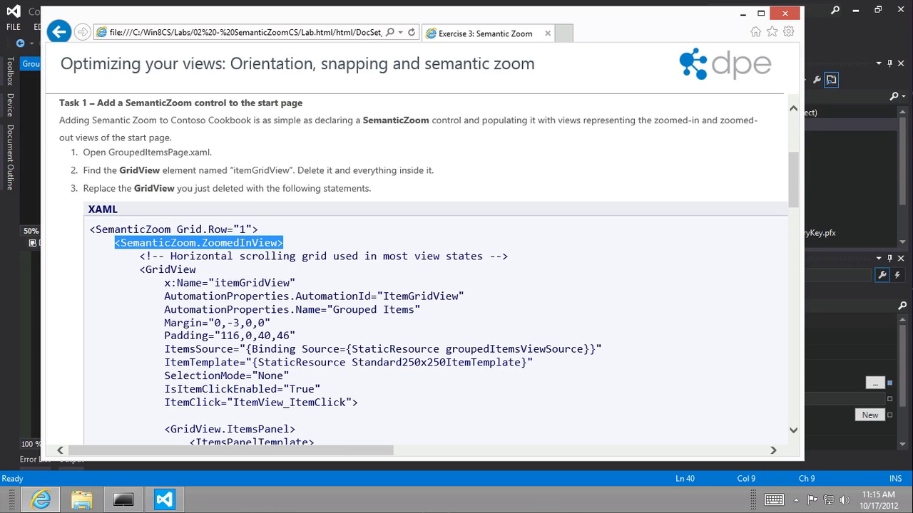
pyautogui.scroll(-3)
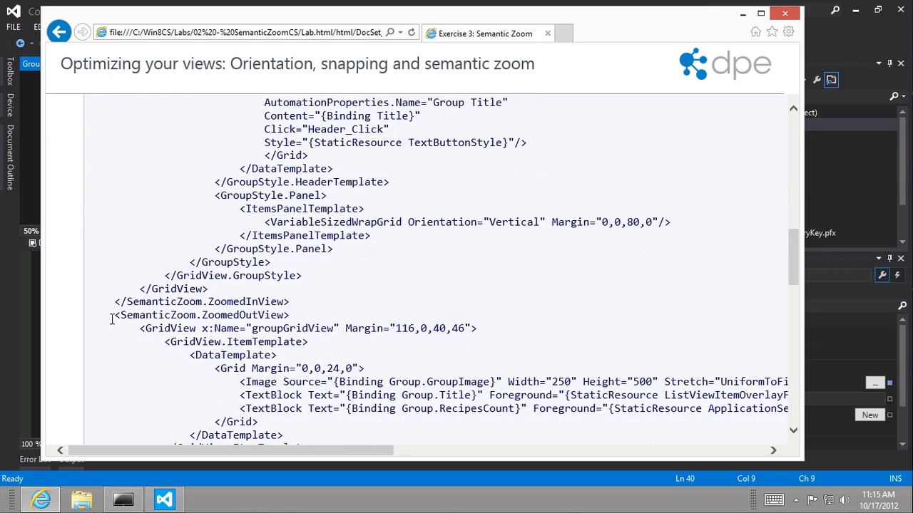
pyautogui.tripleClick(200, 315)
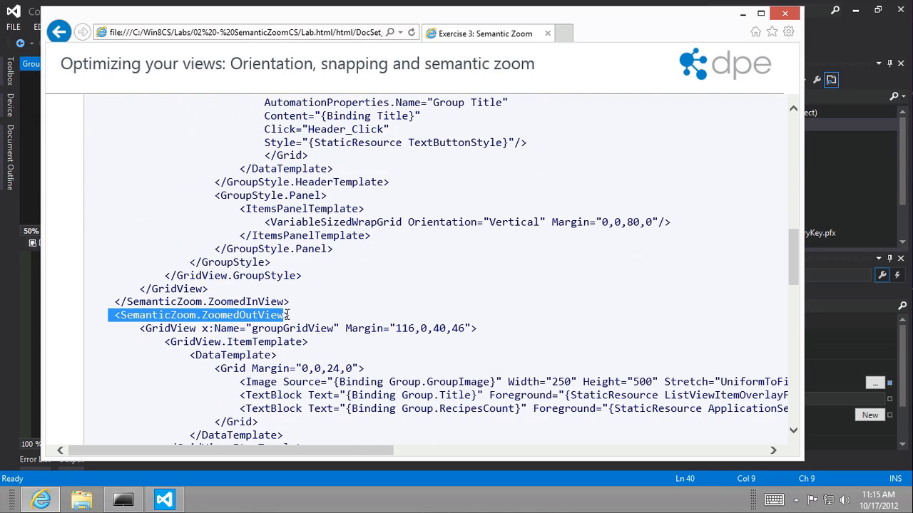
# Review the zoomed-out view's DataTemplate block and its group image binding
pyautogui.scroll(-3)
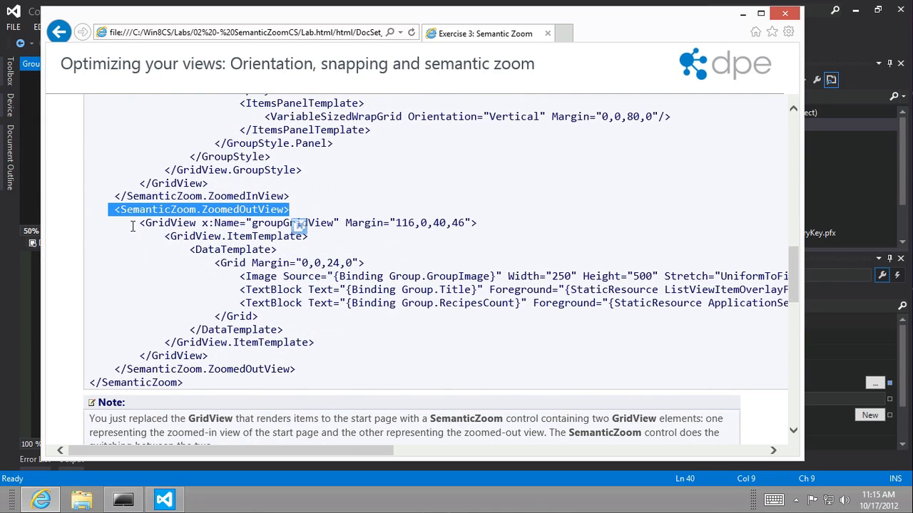
pyautogui.moveTo(117, 208); pyautogui.dragTo(311, 342)
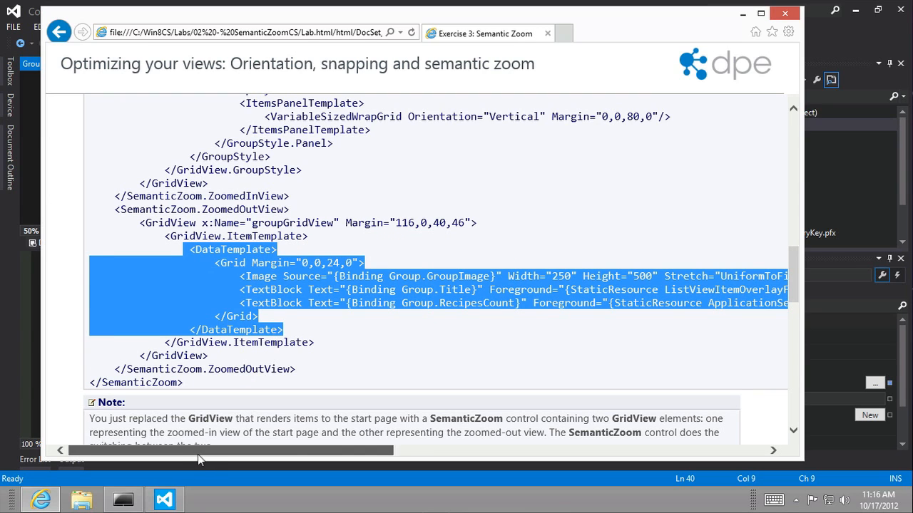
pyautogui.hscroll(-3)
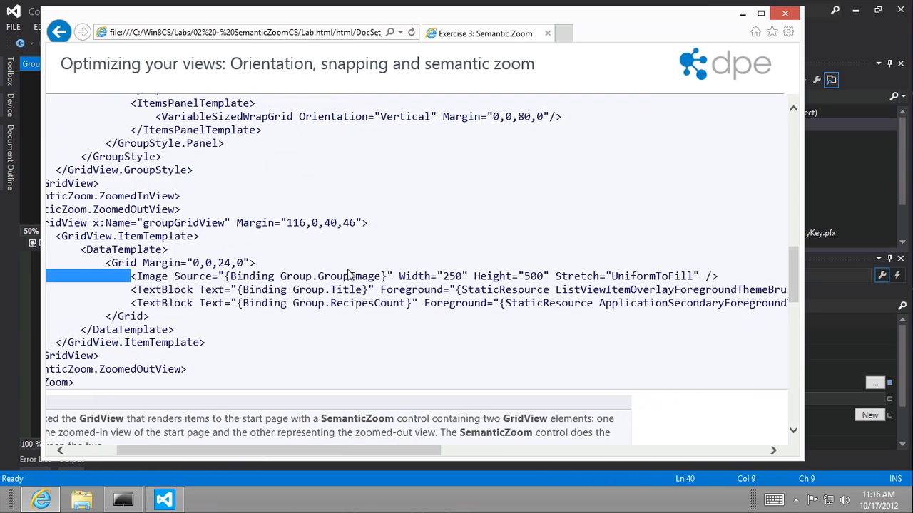
pyautogui.doubleClick(349, 277)
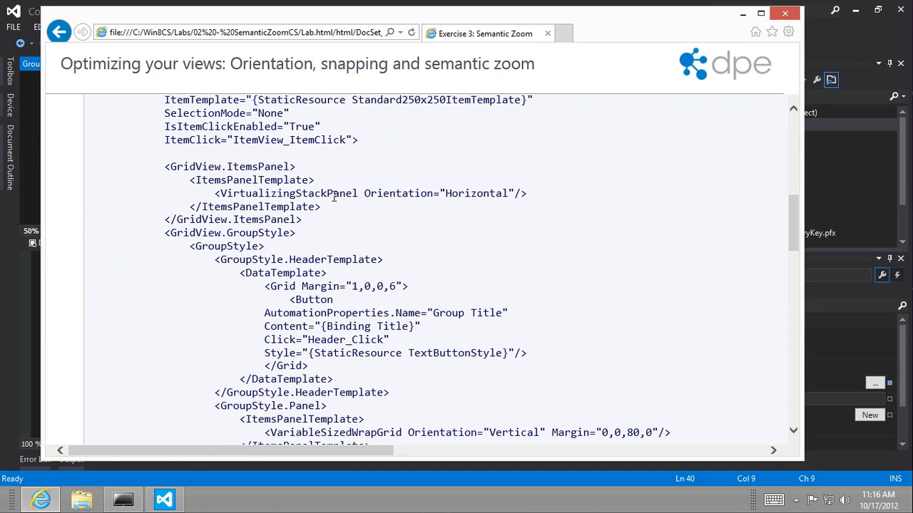
pyautogui.scroll(-3)
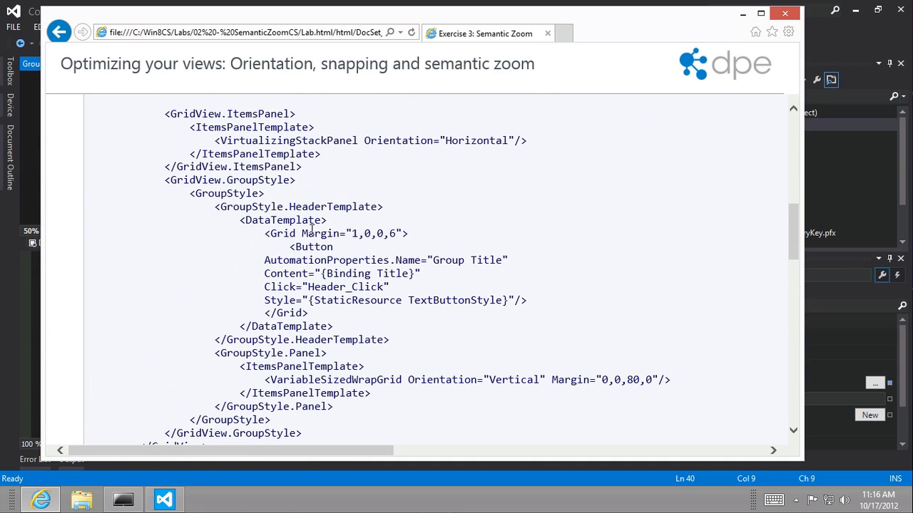
pyautogui.moveTo(298, 214)
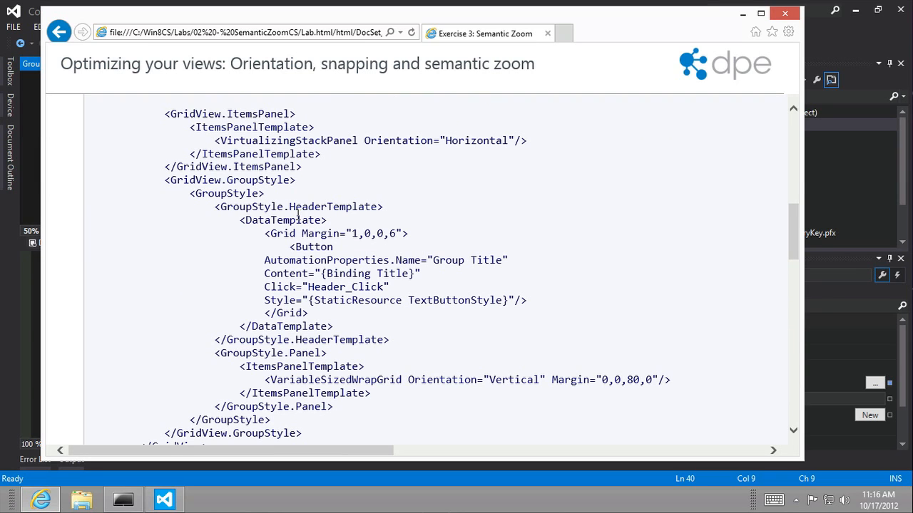
pyautogui.moveTo(291, 220)
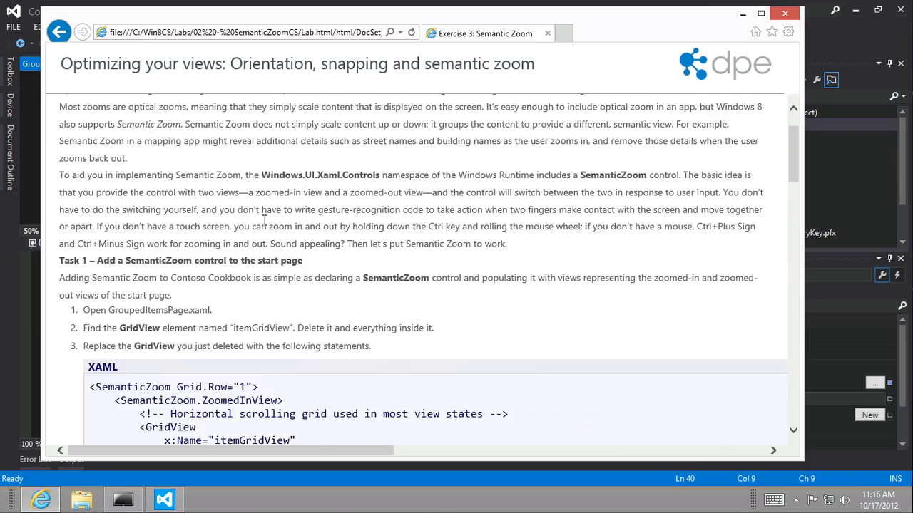
pyautogui.scroll(-3)
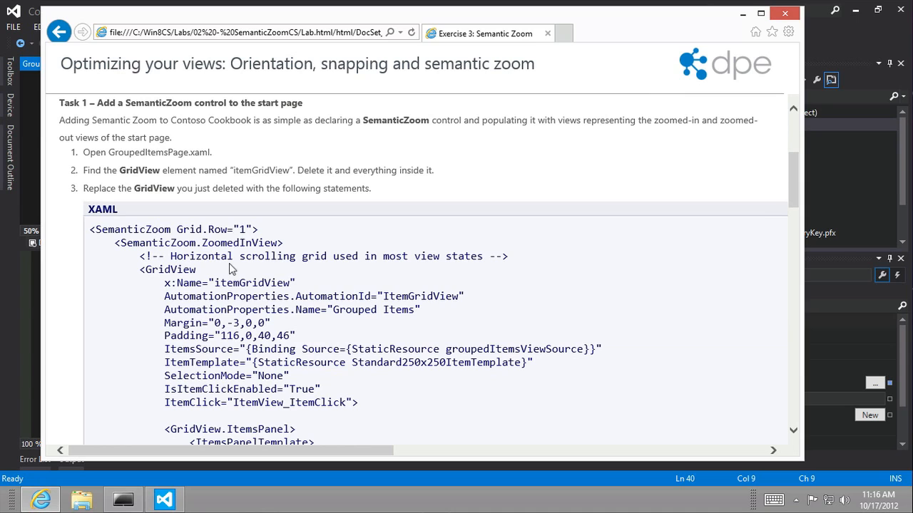
# Copy the SemanticZoom XAML sample and return to the Visual Studio project
pyautogui.click(162, 499)
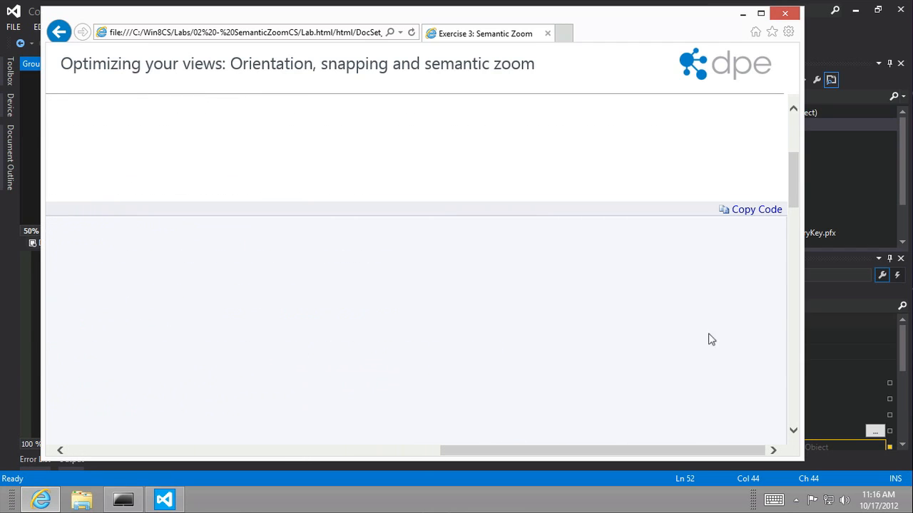
pyautogui.moveTo(570, 447)
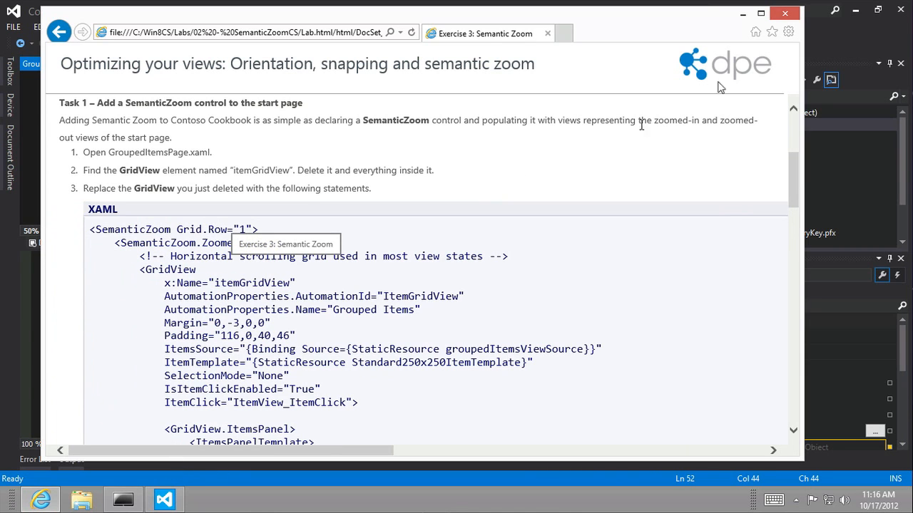
pyautogui.click(164, 499)
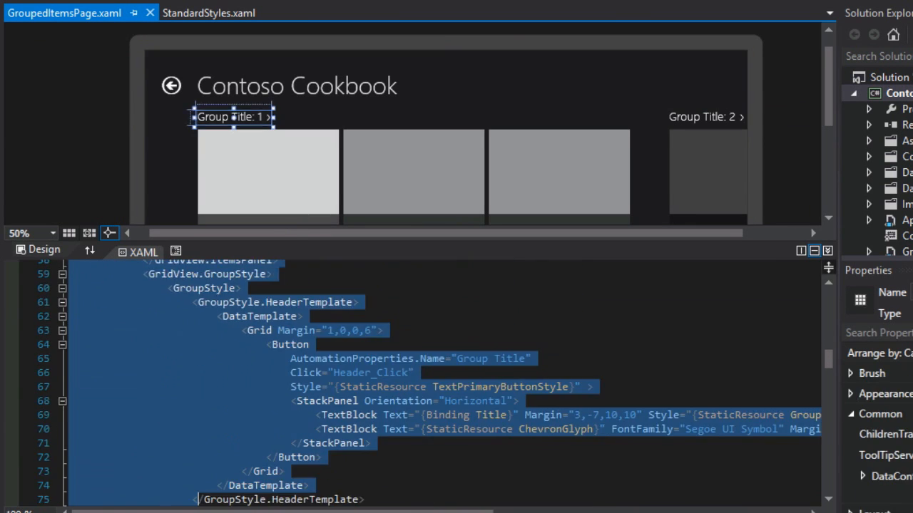
# Scroll GroupedItemsPage.xaml toward the itemGridView markup to be replaced with the SemanticZoom XAML
pyautogui.scroll(-3)
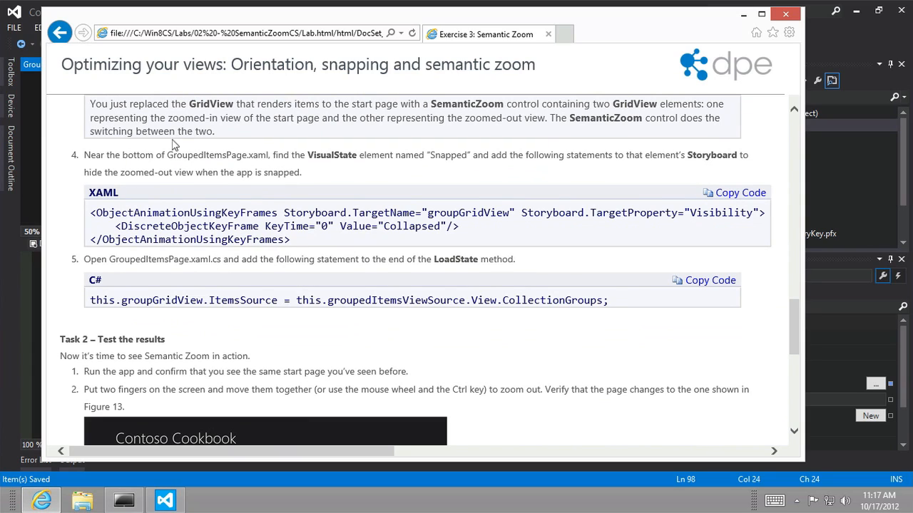
pyautogui.moveTo(422, 160)
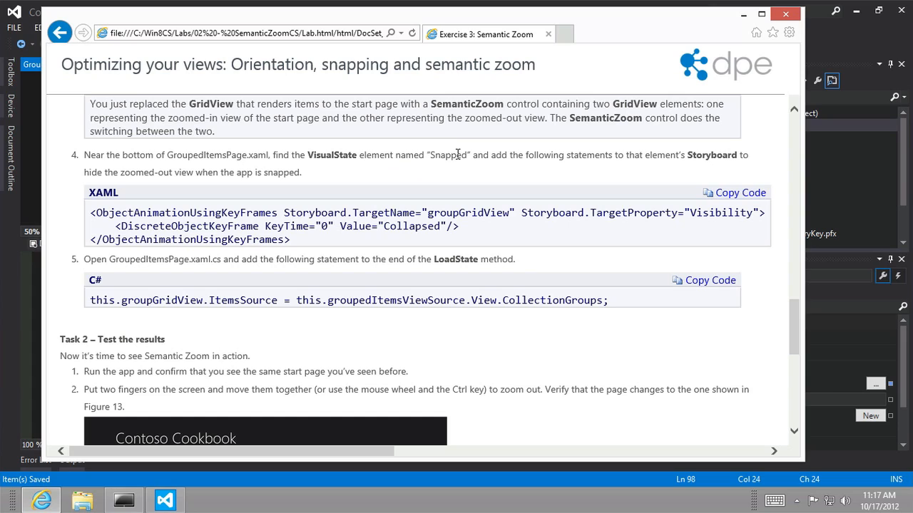
pyautogui.moveTo(549, 154)
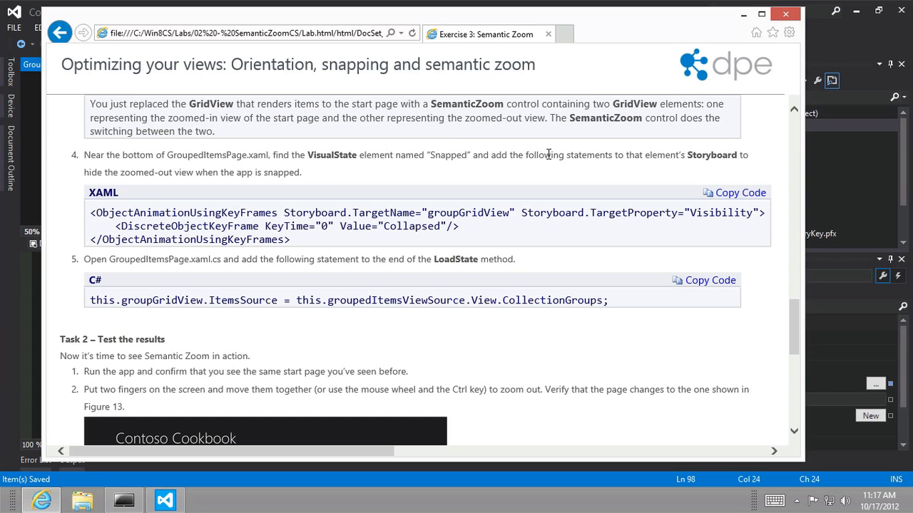
pyautogui.moveTo(168, 173)
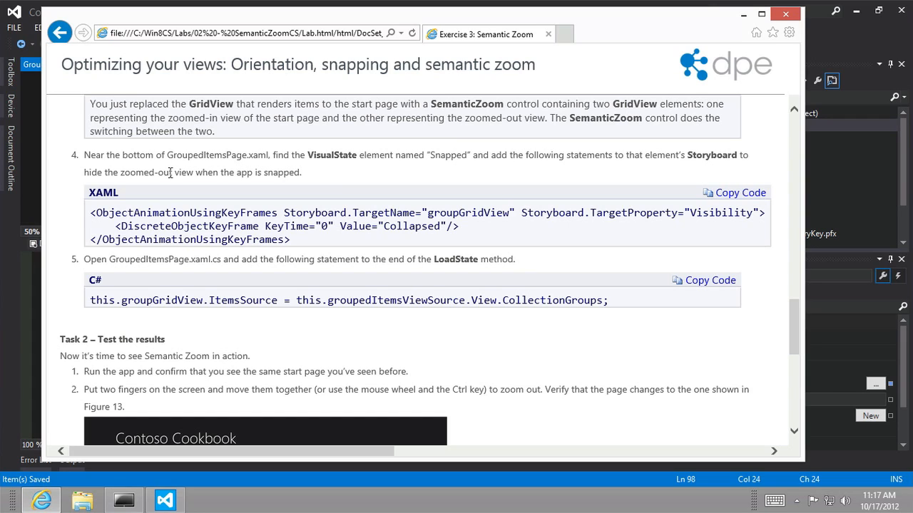
pyautogui.moveTo(288, 255)
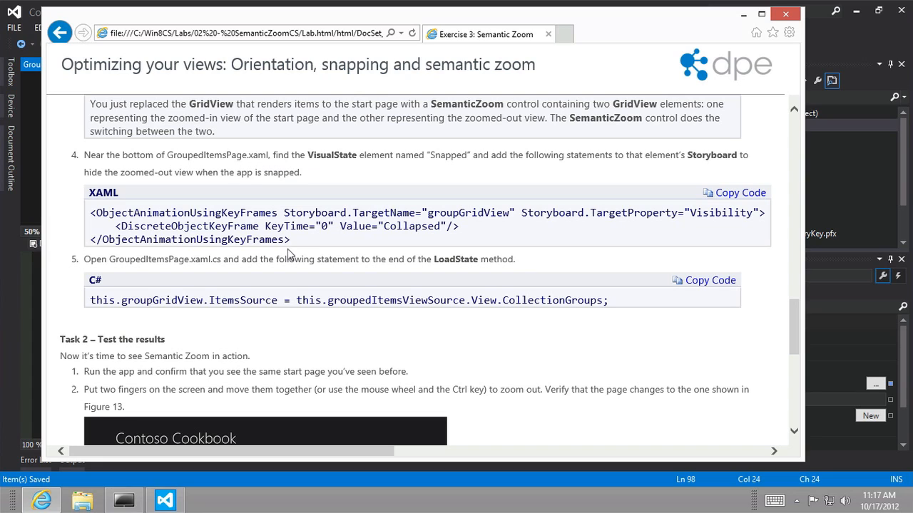
# Select the Snapped VisualState XAML snippet and return to GroupedItemsPage.xaml in the editor
pyautogui.moveTo(92, 213); pyautogui.dragTo(288, 240)
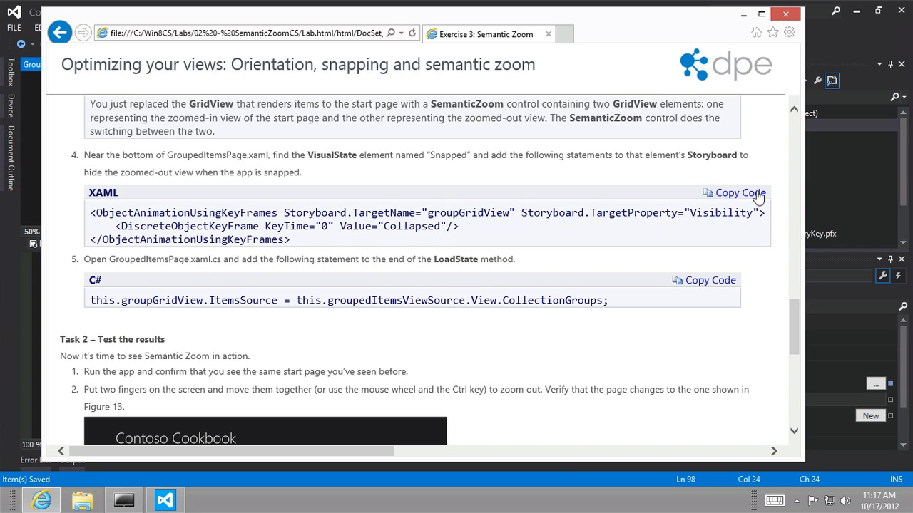
pyautogui.moveTo(783, 63)
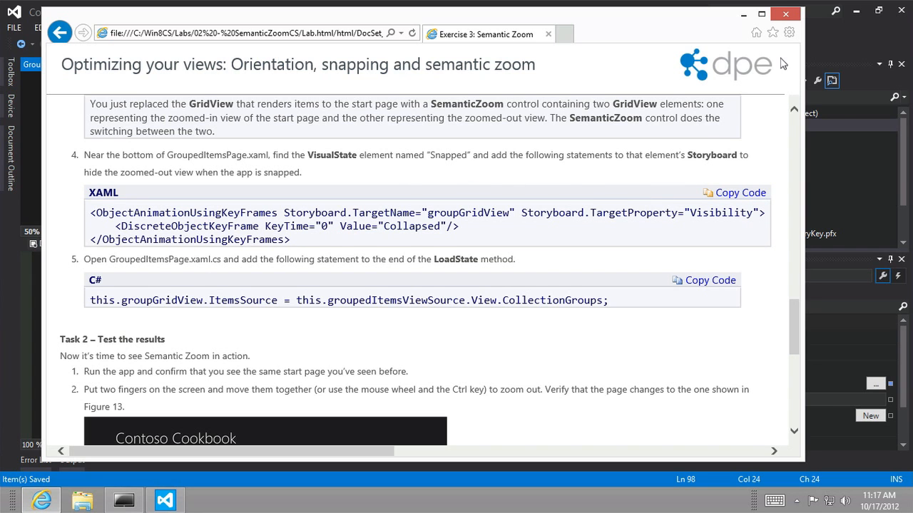
pyautogui.click(166, 499)
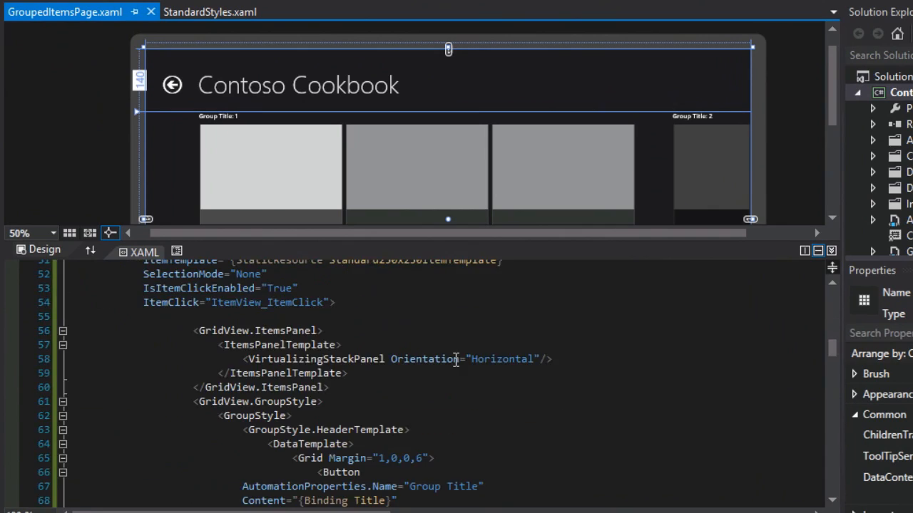
# Review the Snapped storyboard entry collapsing groupGridView, then bring the lab instructions back up
pyautogui.scroll(-3)
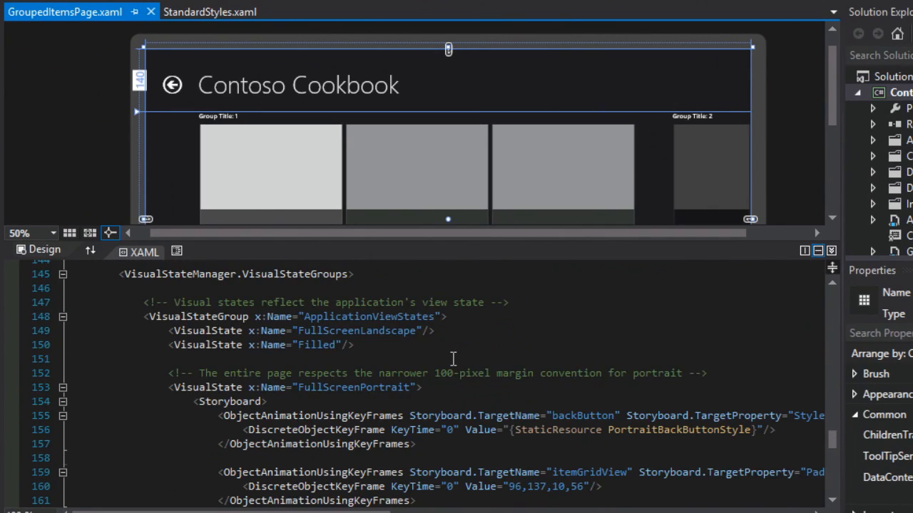
pyautogui.scroll(-3)
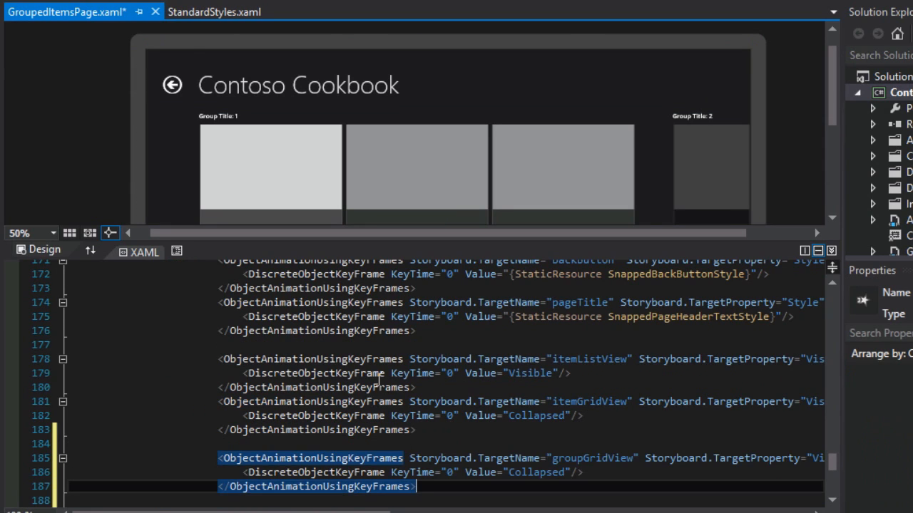
pyautogui.scroll(-3)
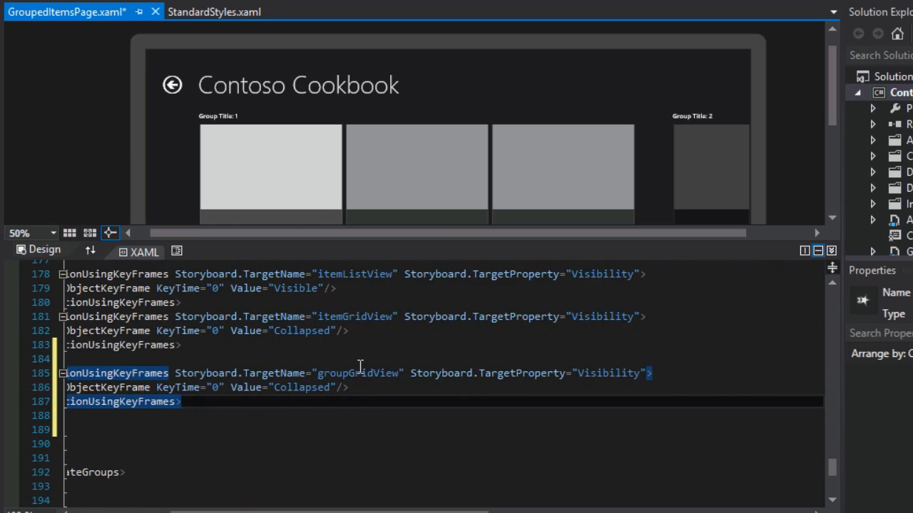
pyautogui.doubleClick(356, 373)
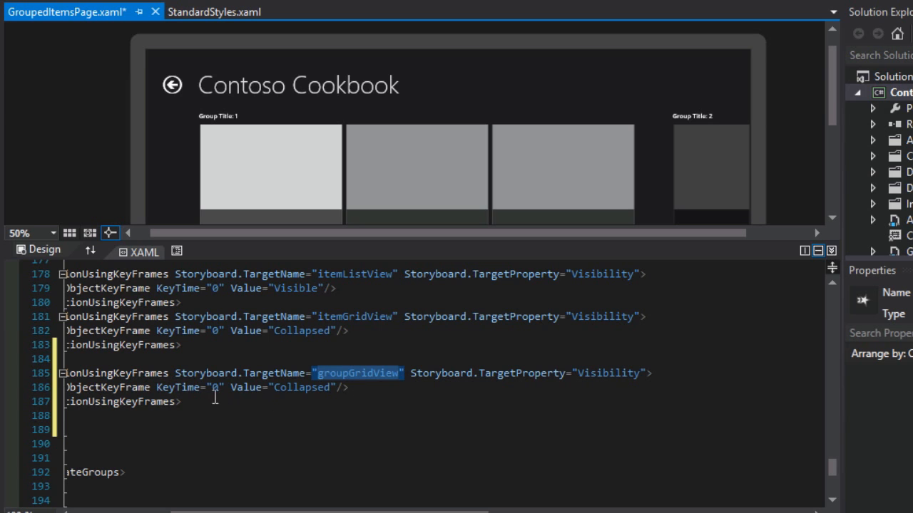
pyautogui.doubleClick(300, 388)
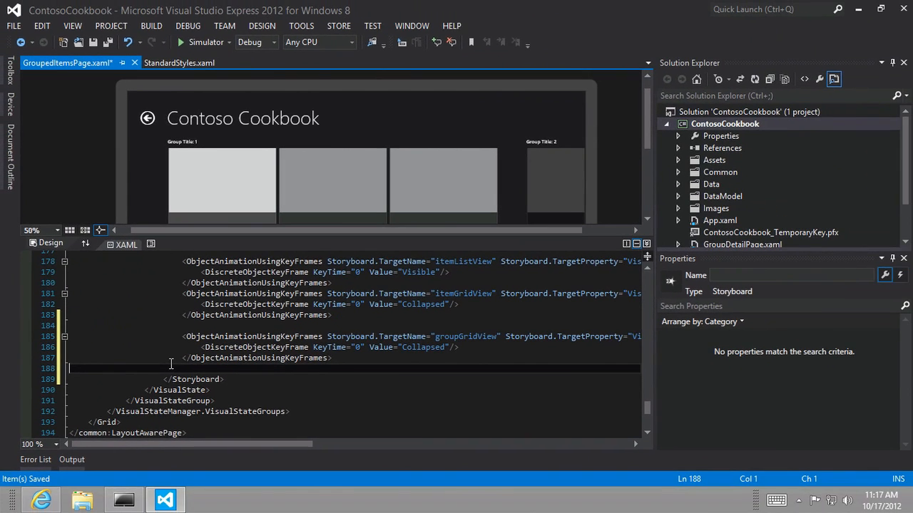
pyautogui.moveTo(165, 499)
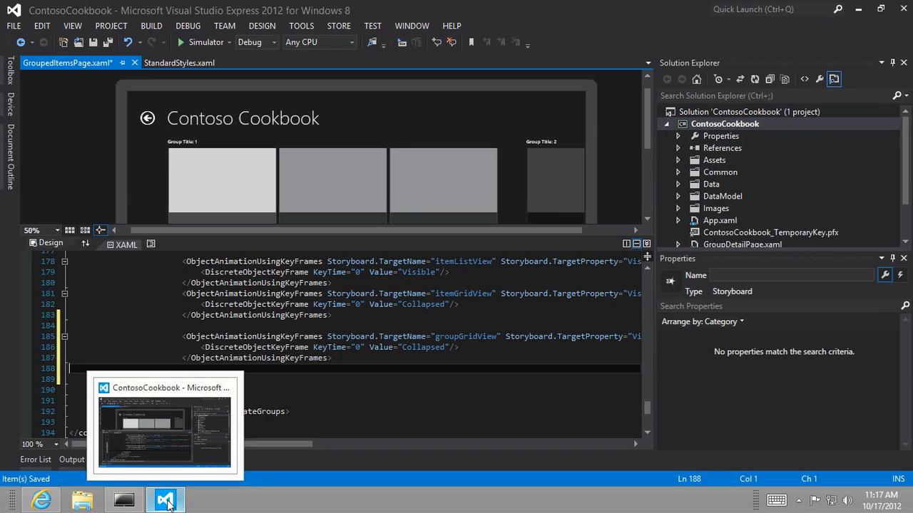
pyautogui.click(40, 499)
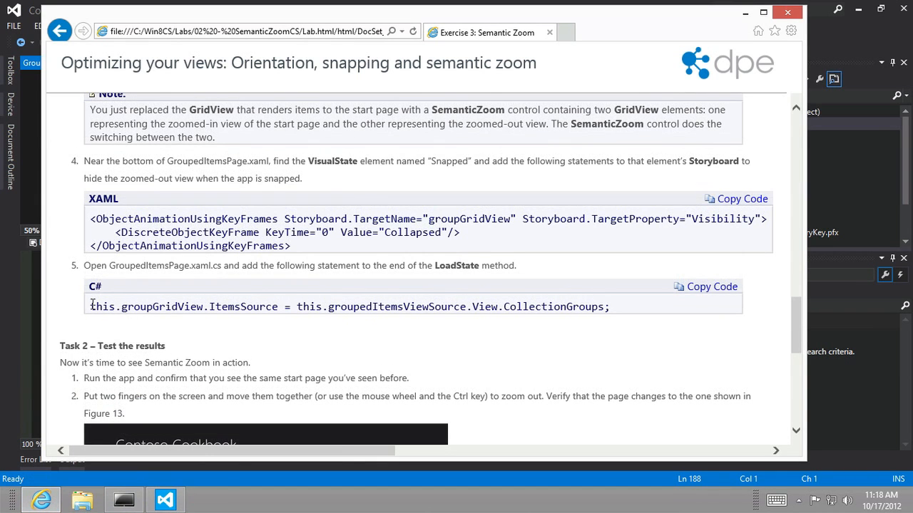
pyautogui.moveTo(412, 268)
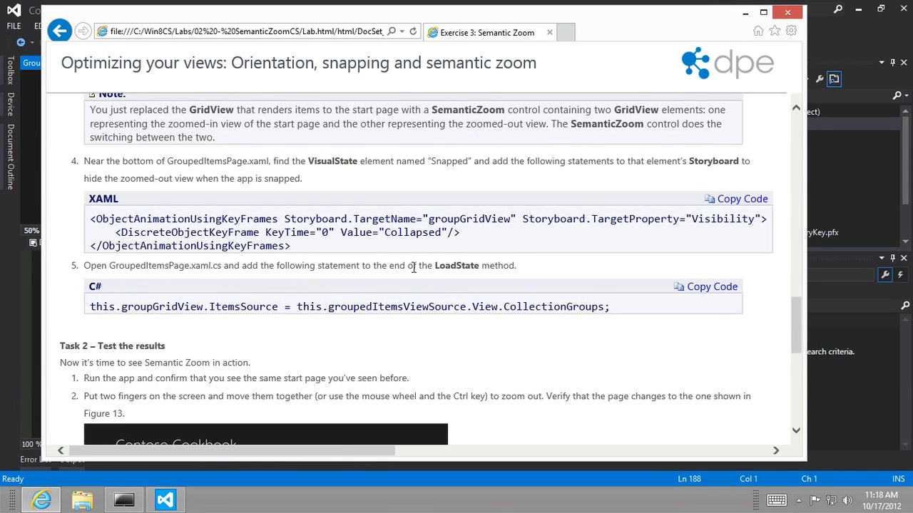
pyautogui.moveTo(374, 277)
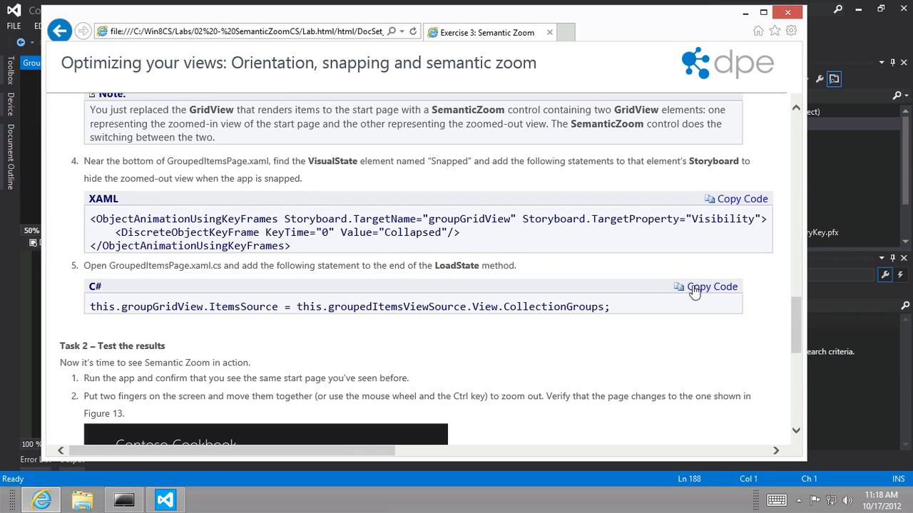
# Copy the C# statement setting groupGridView's ItemsSource from step 5 of the lab
pyautogui.click(164, 499)
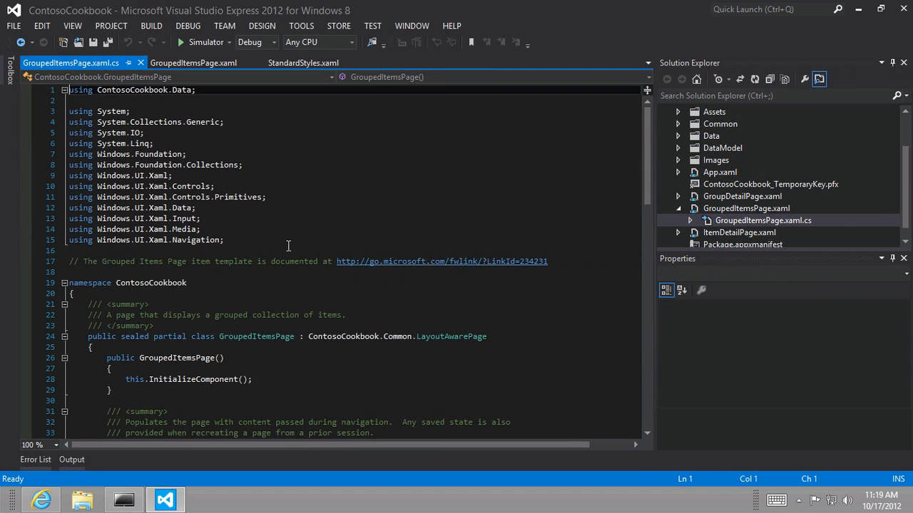
# End LoadState with this.groupGridView.ItemsSource = this.groupedItemsViewSource.View.CollectionGroups; and review it
pyautogui.scroll(-3)
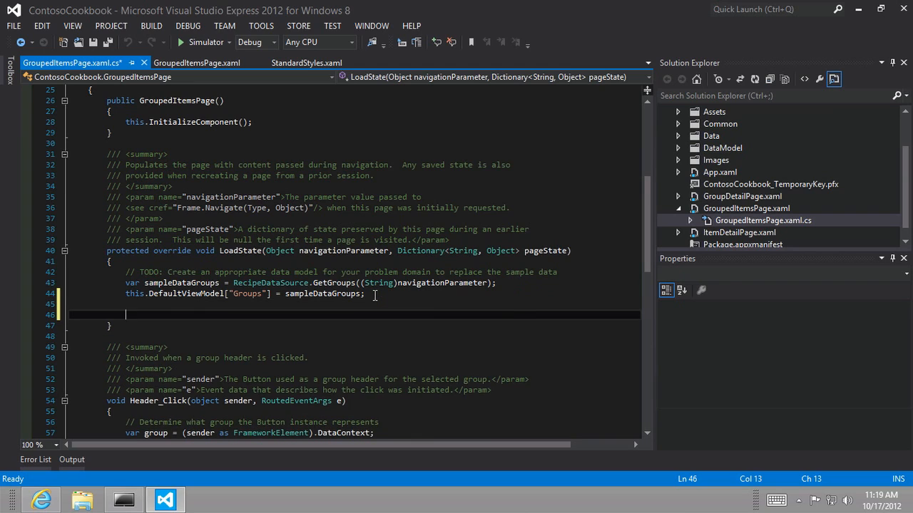
pyautogui.write('this.groupGridView.ItemsSource = this.groupedItemsViewSource.View.CollectionGroups;')
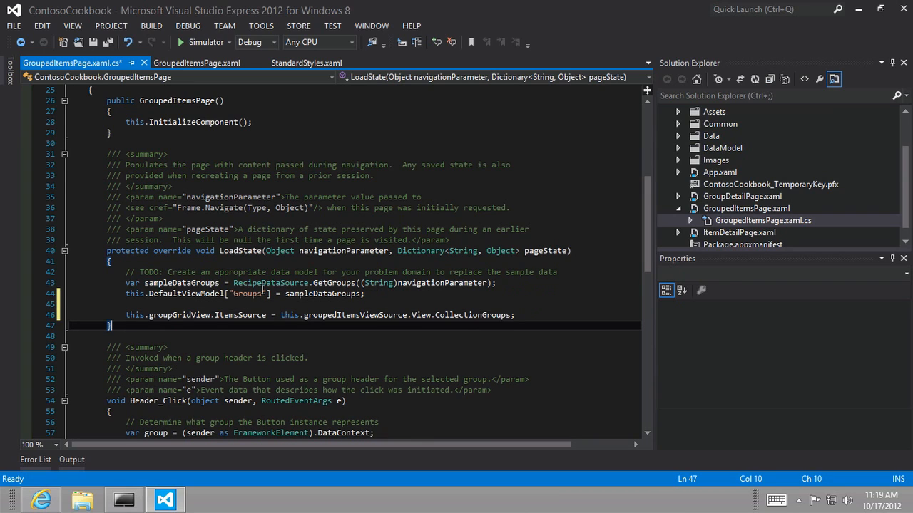
pyautogui.moveTo(219, 315)
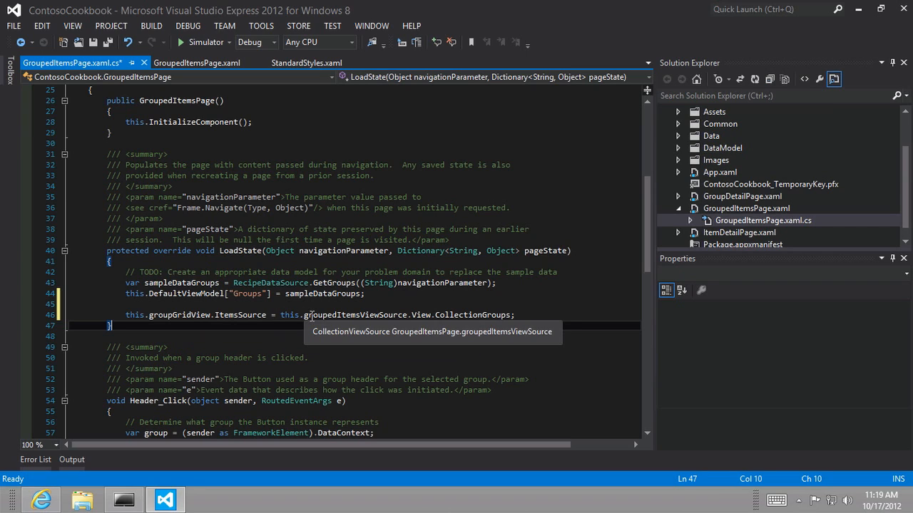
pyautogui.moveTo(242, 315)
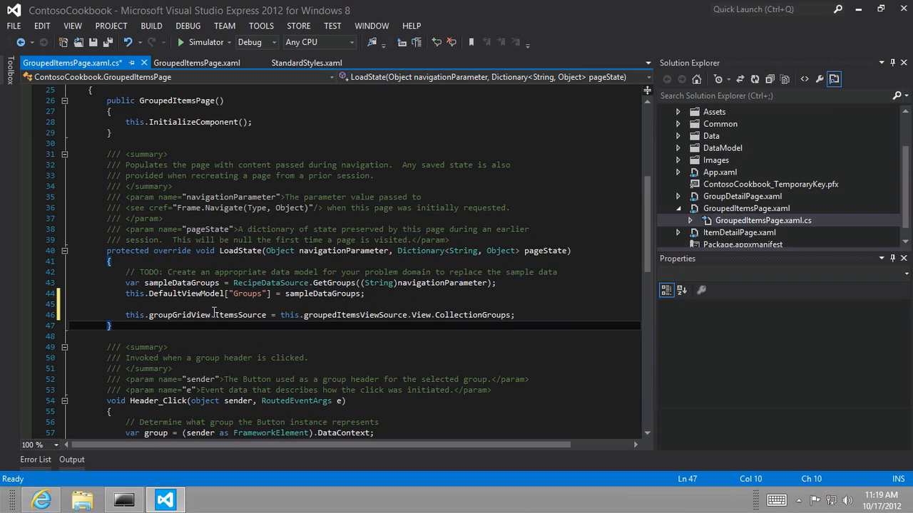
pyautogui.doubleClick(239, 315)
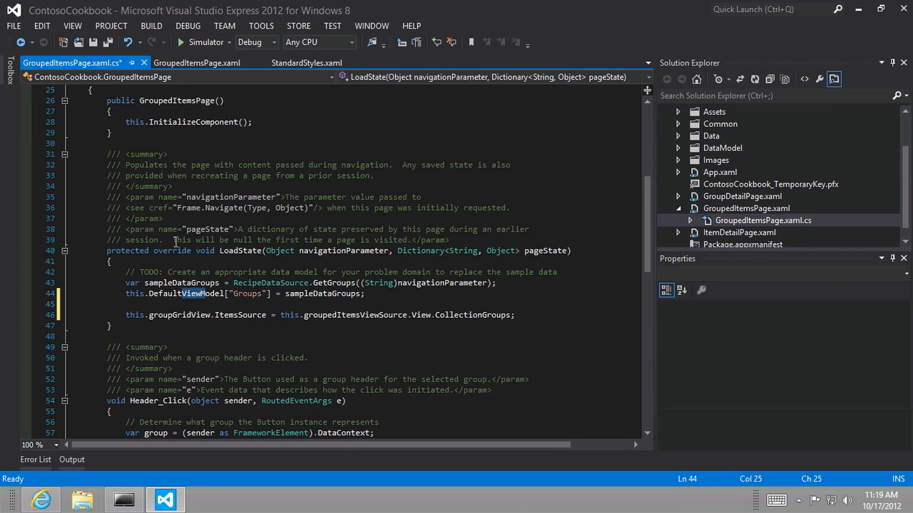
pyautogui.doubleClick(185, 293)
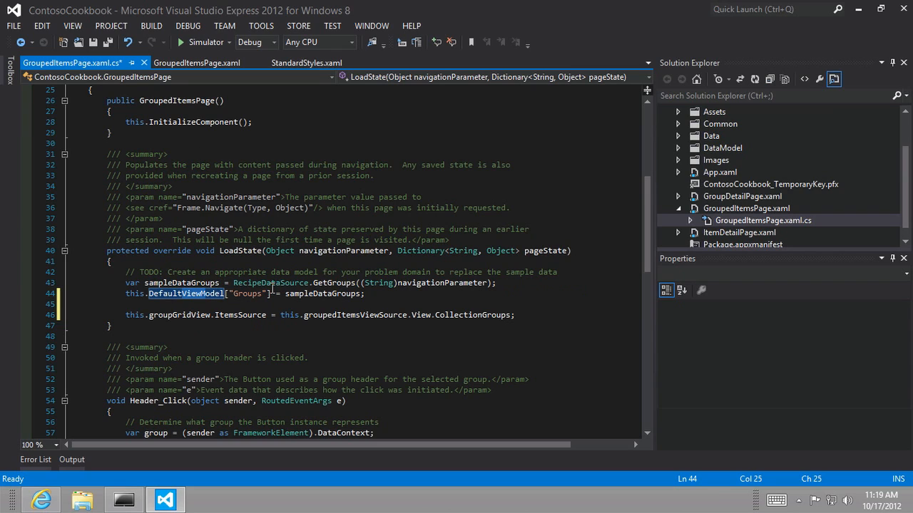
pyautogui.doubleClick(179, 315)
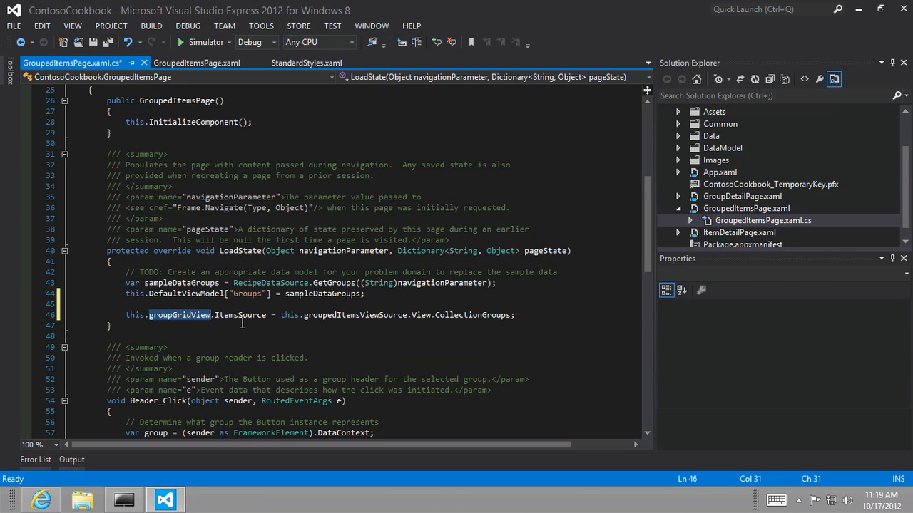
pyautogui.moveTo(281, 315); pyautogui.dragTo(372, 315)
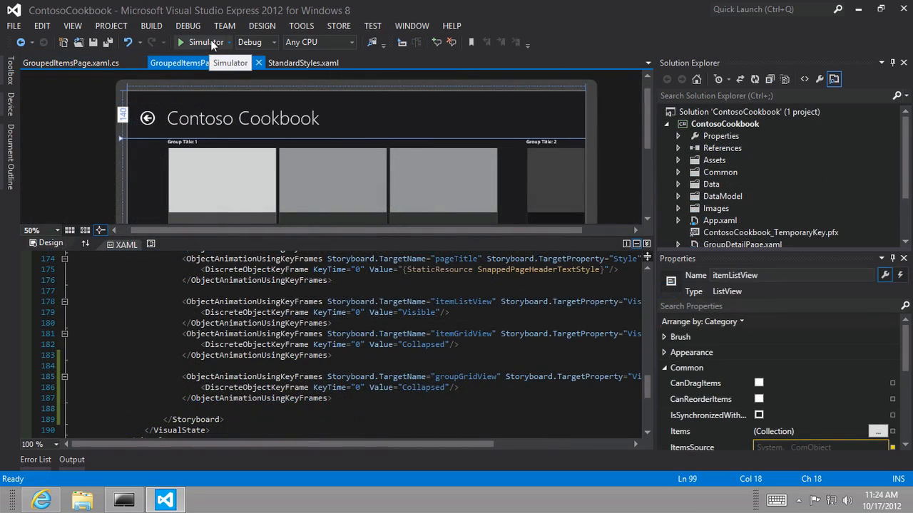
# Run Contoso Cookbook in the Simulator, scroll the zoomed-out category tiles, and zoom into the German recipes
pyautogui.click(180, 43)
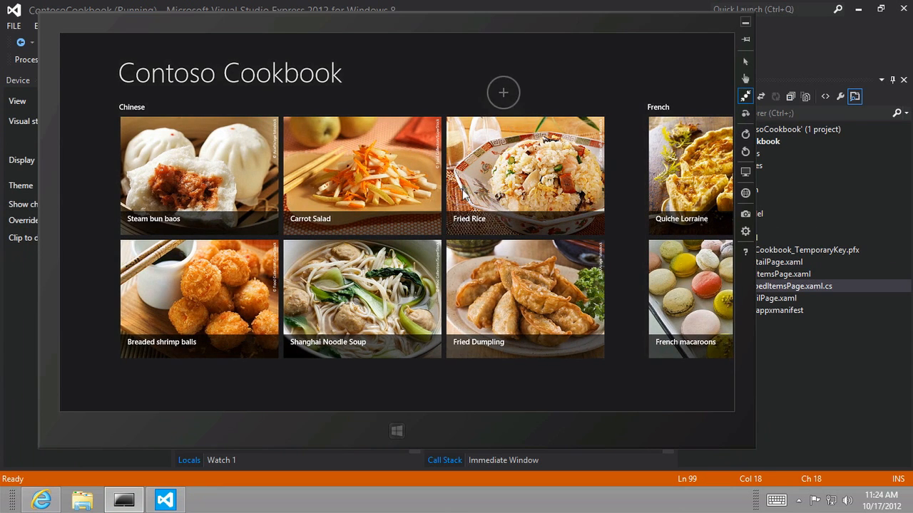
pyautogui.moveTo(439, 188)
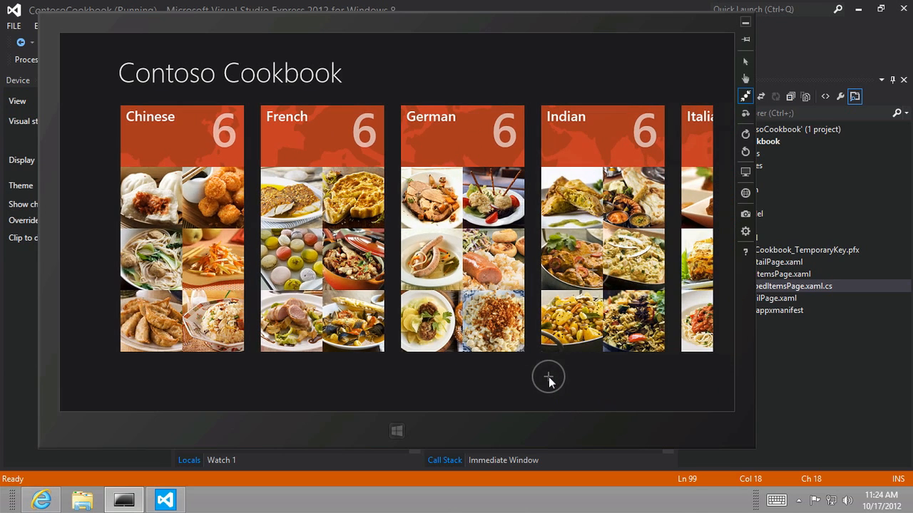
pyautogui.moveTo(653, 97)
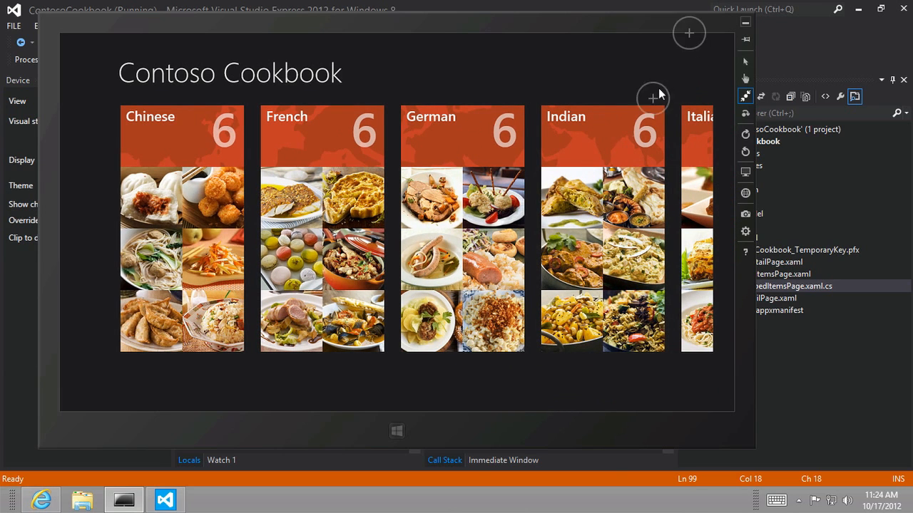
pyautogui.click(744, 60)
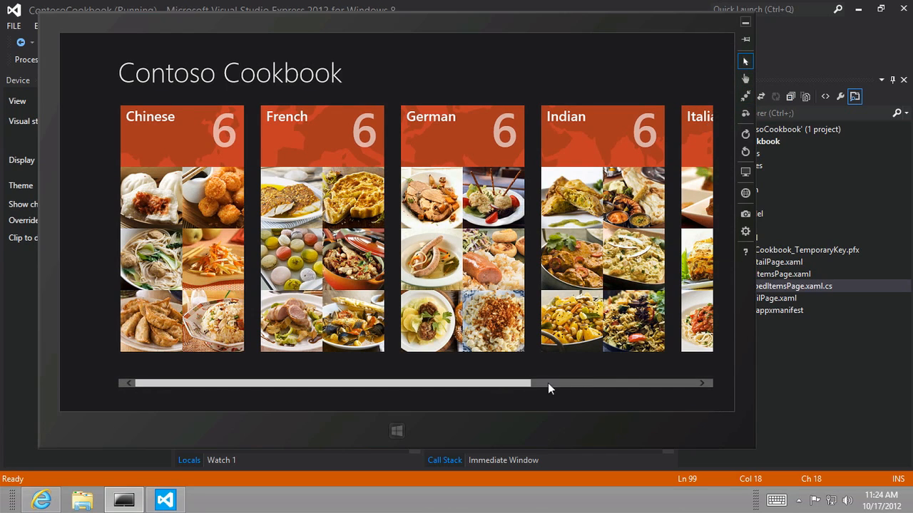
pyautogui.moveTo(549, 383); pyautogui.dragTo(164, 382)
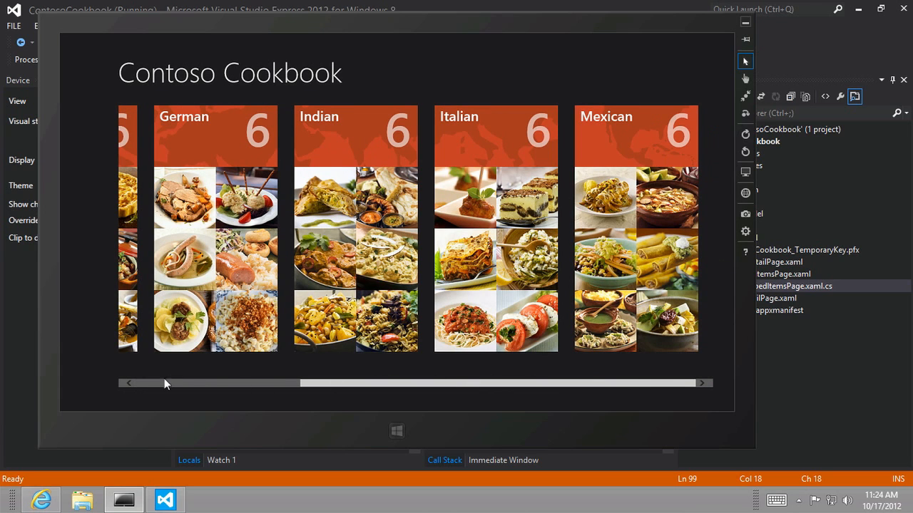
pyautogui.moveTo(356, 108)
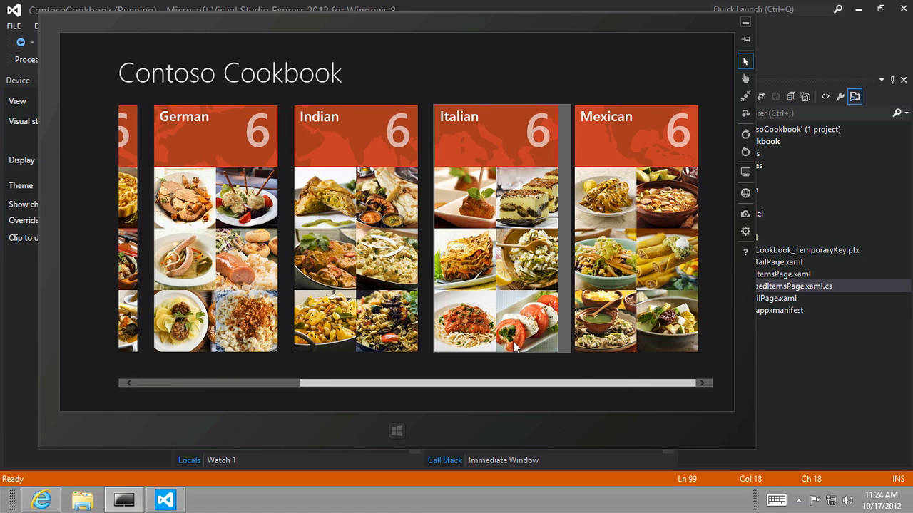
pyautogui.hscroll(-3)
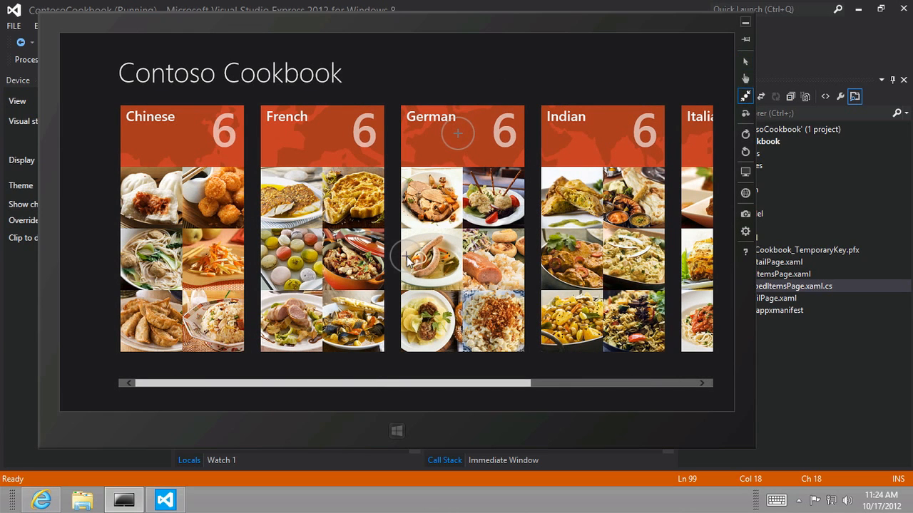
pyautogui.click(458, 134)
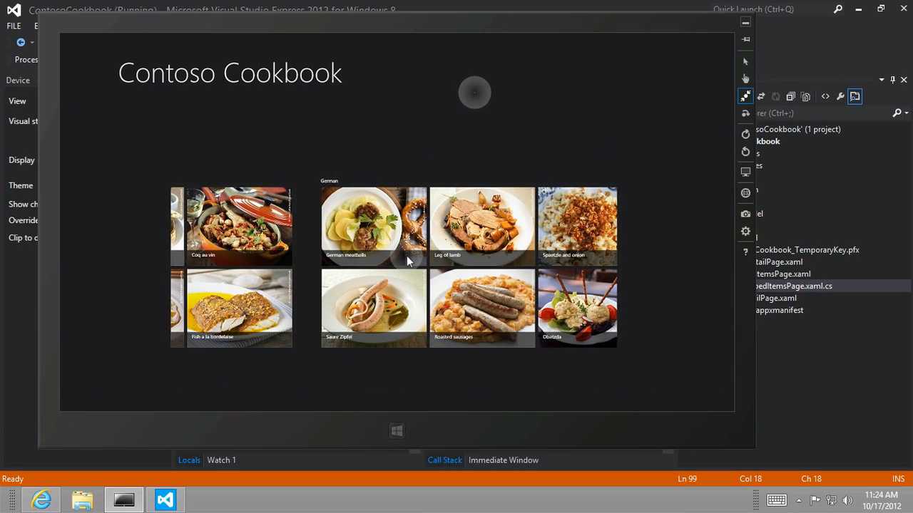